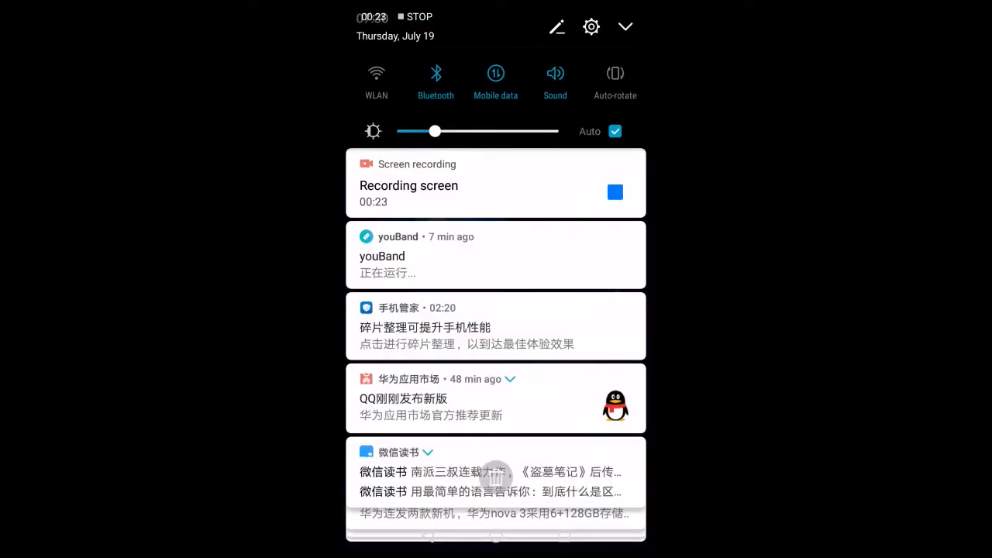
# Step: Switch Bluetooth on from the quick-settings tile and close the notification shade
pyautogui.click(434, 75)
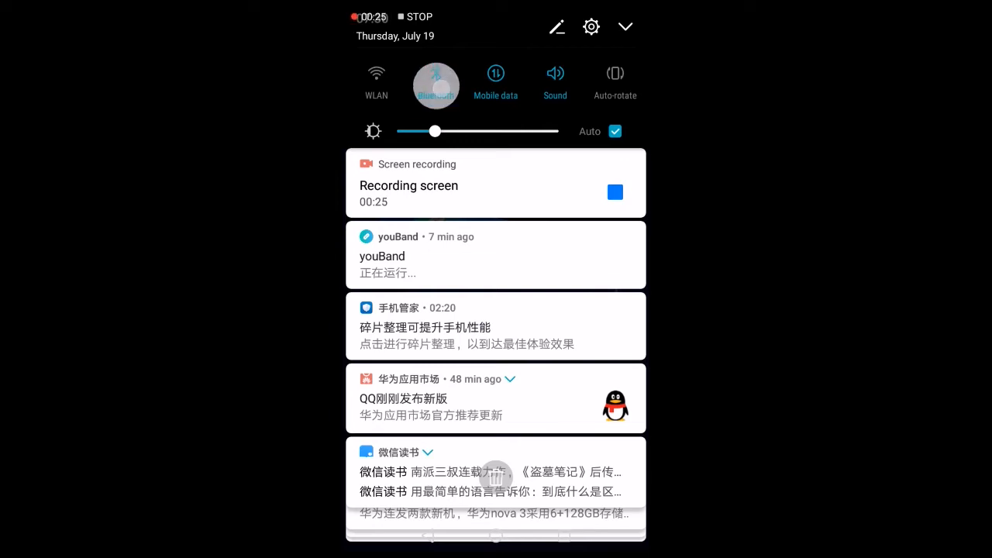
pyautogui.click(436, 74)
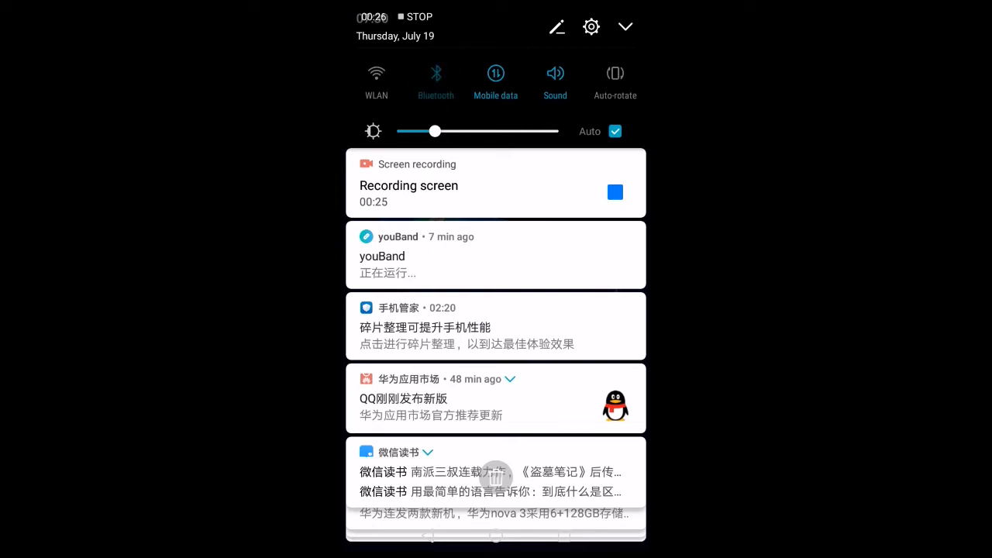
pyautogui.click(436, 75)
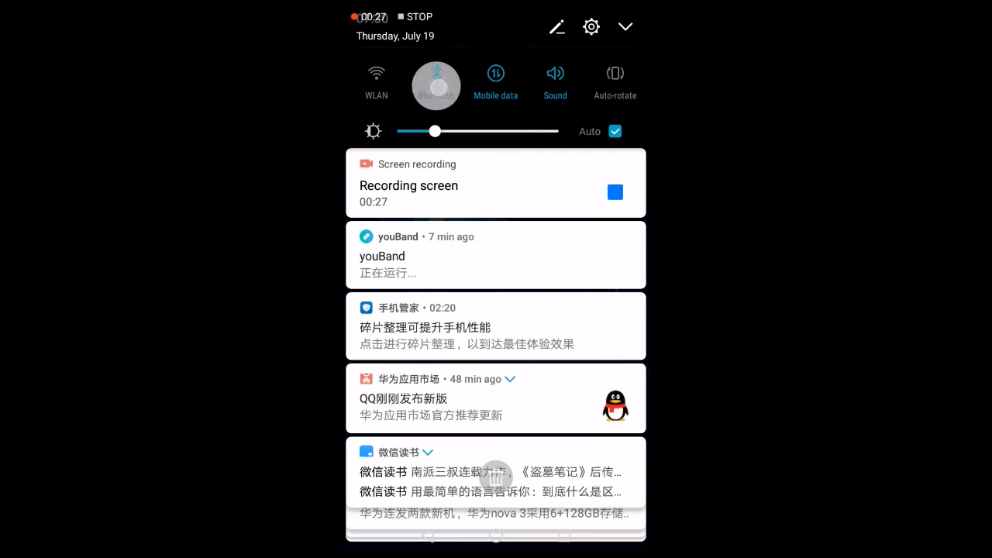
pyautogui.click(436, 74)
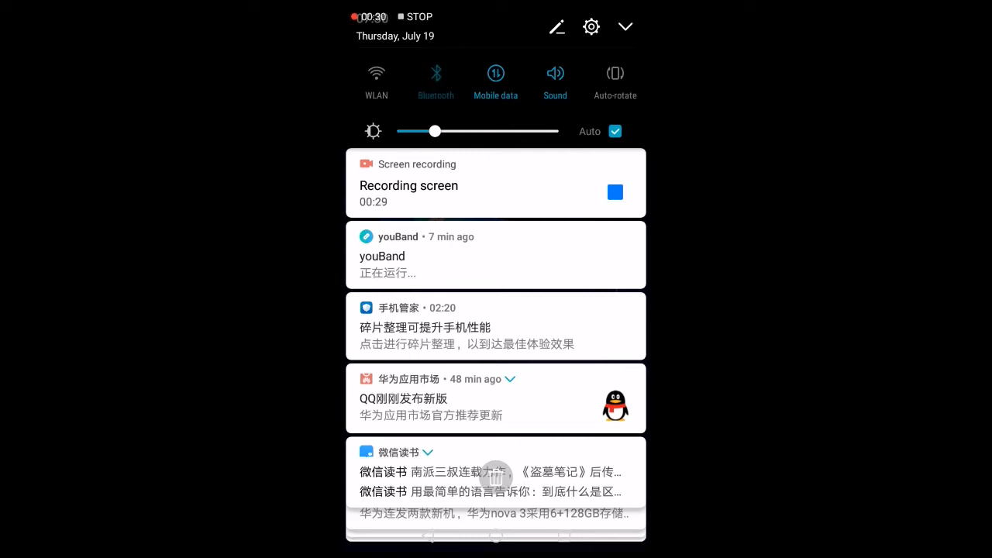
pyautogui.click(436, 75)
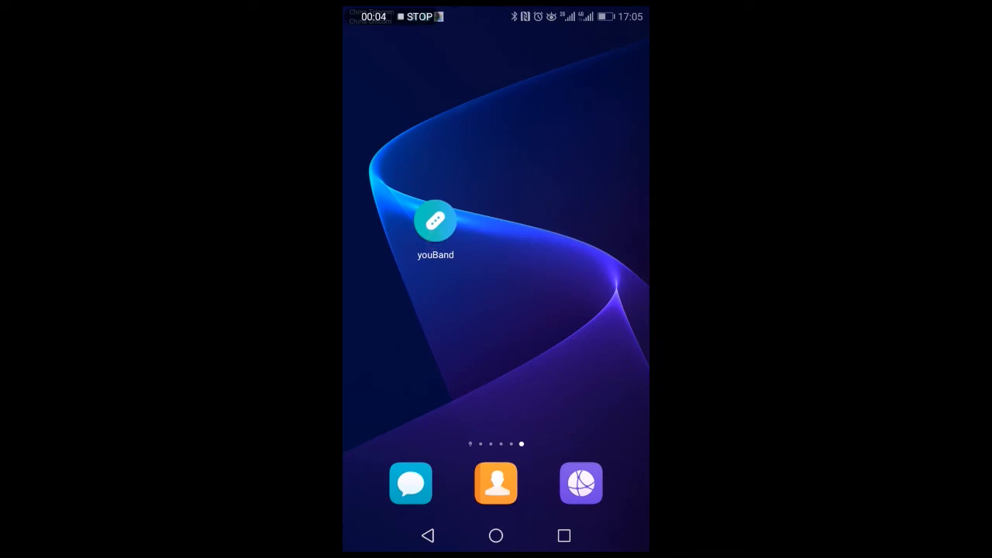
# Step: Launch youBand, dismiss the notification-access notice and start the wristband bind scan
pyautogui.click(434, 223)
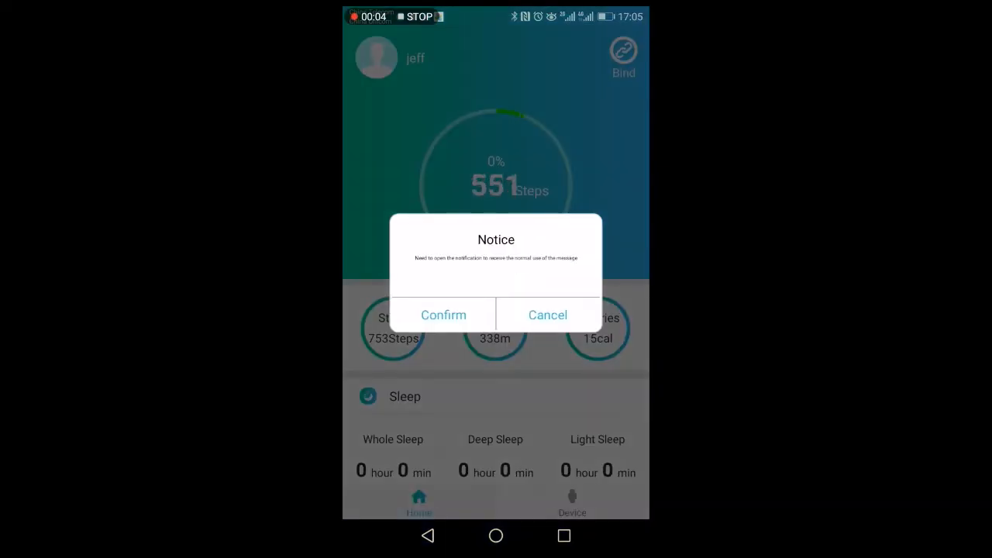
pyautogui.click(547, 314)
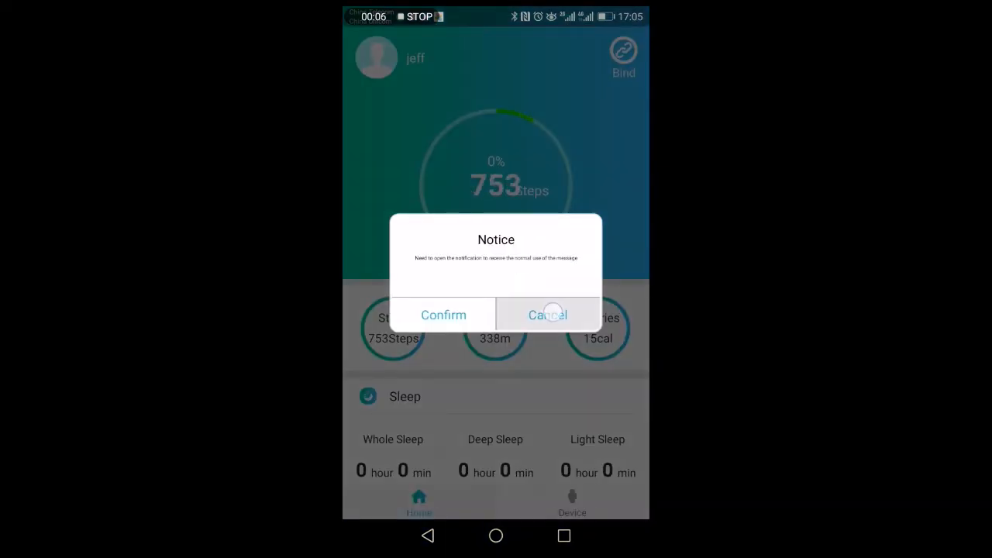
pyautogui.click(547, 313)
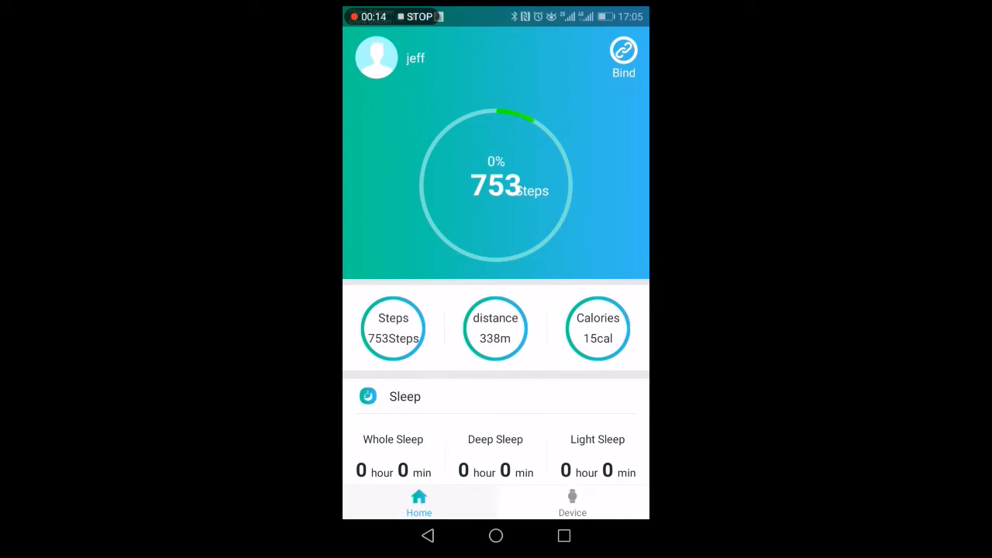
pyautogui.click(623, 53)
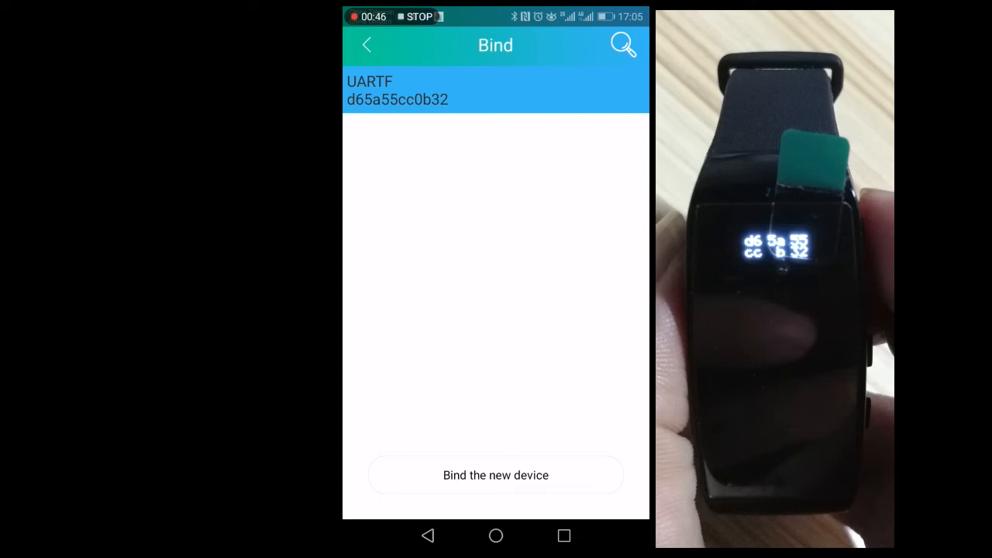
# Step: Bind the found UARTF wristband so the home screen shows it connected (Unconnect)
pyautogui.click(524, 484)
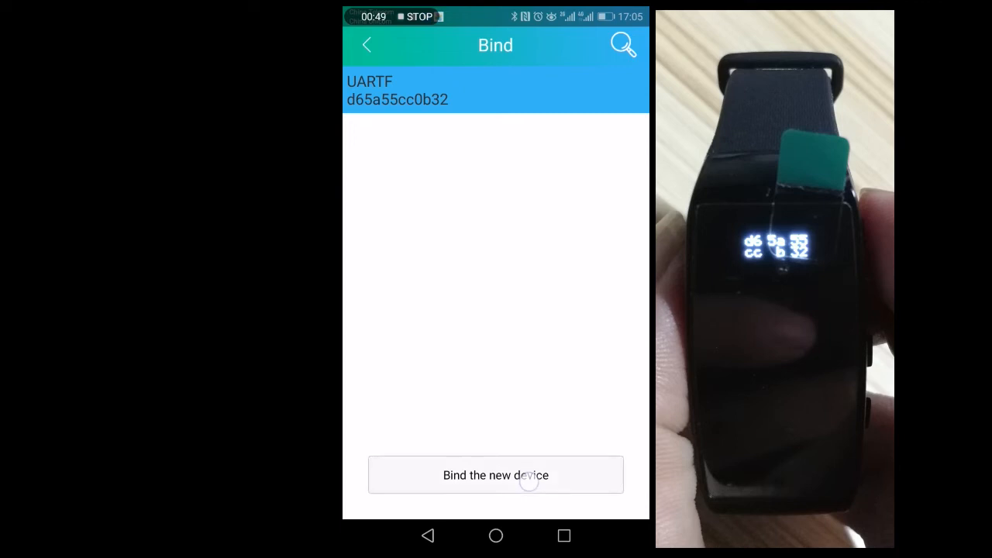
pyautogui.click(524, 484)
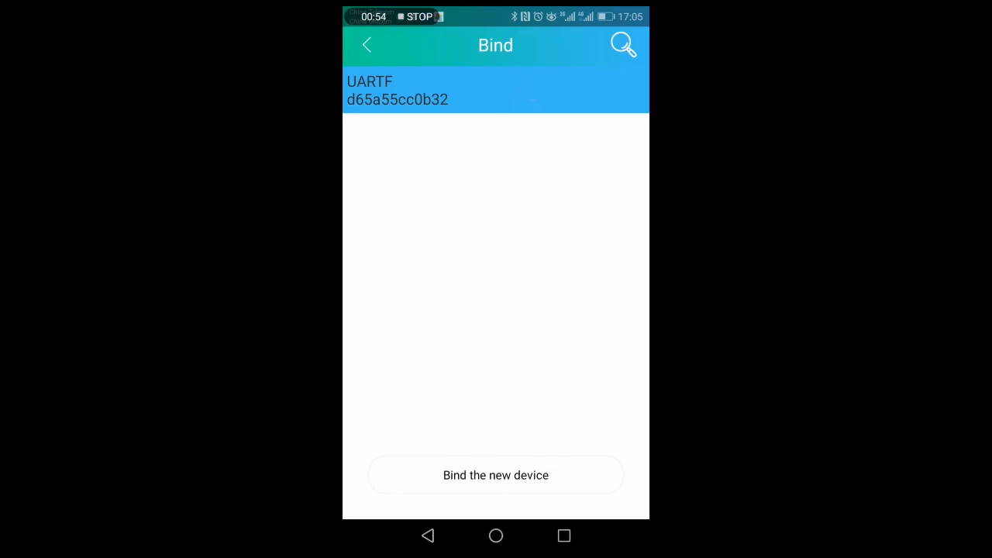
pyautogui.click(506, 487)
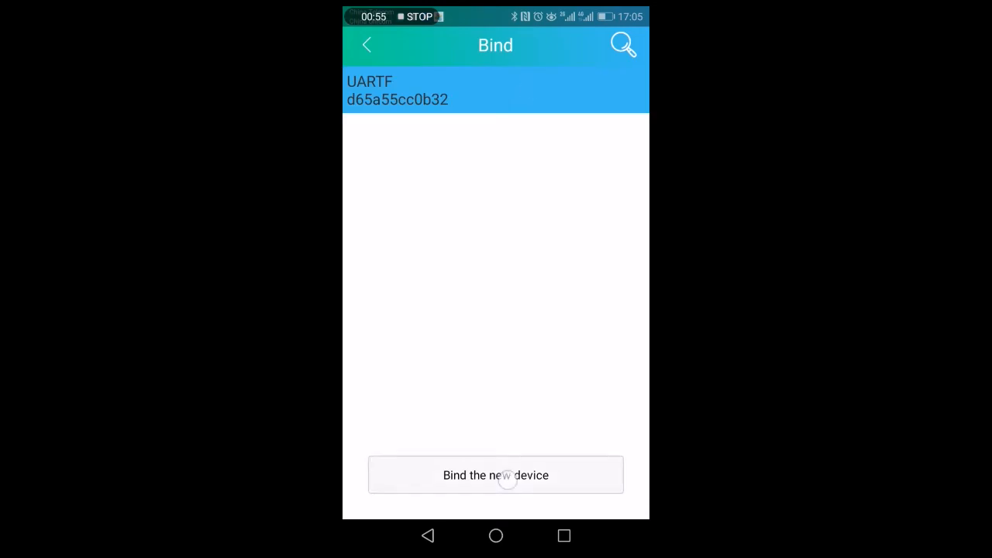
pyautogui.click(496, 474)
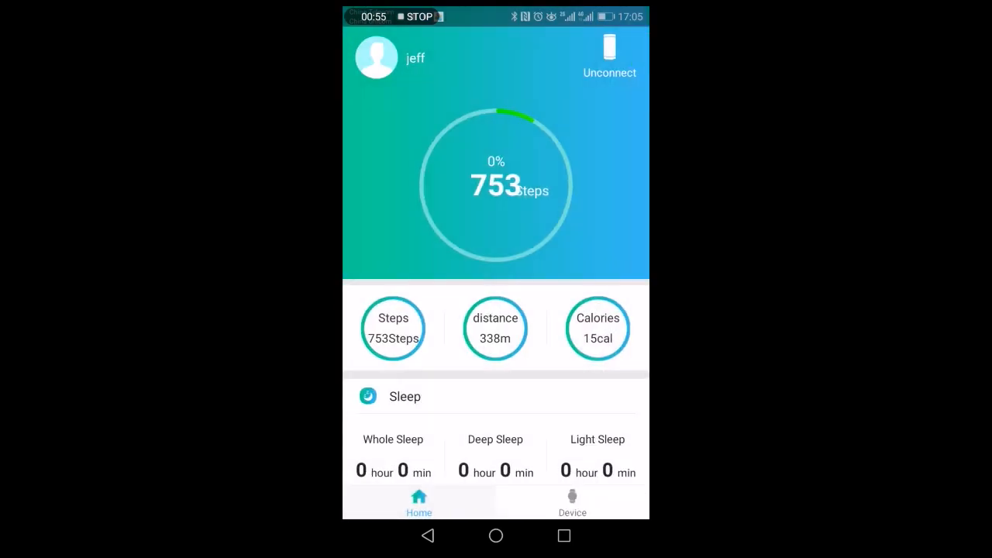